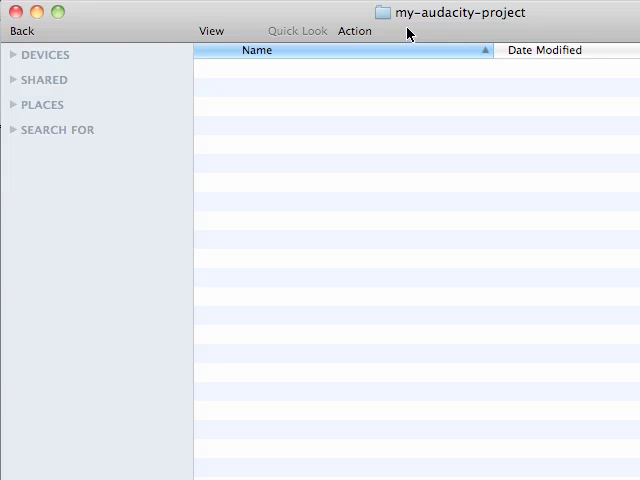
mouse_move(490, 38)
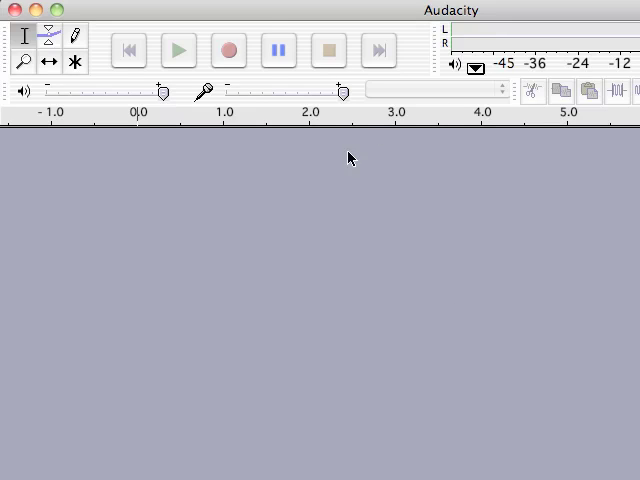
mouse_move(284, 148)
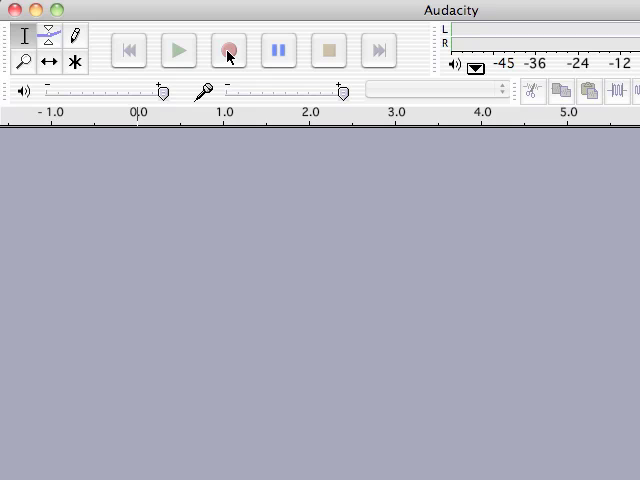
Step: Record a roughly five-second mono voice clip onto a new audio track
left_click(228, 50)
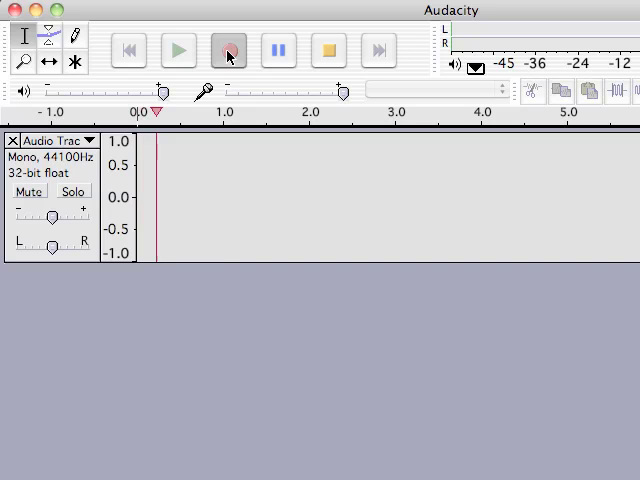
left_click(228, 50)
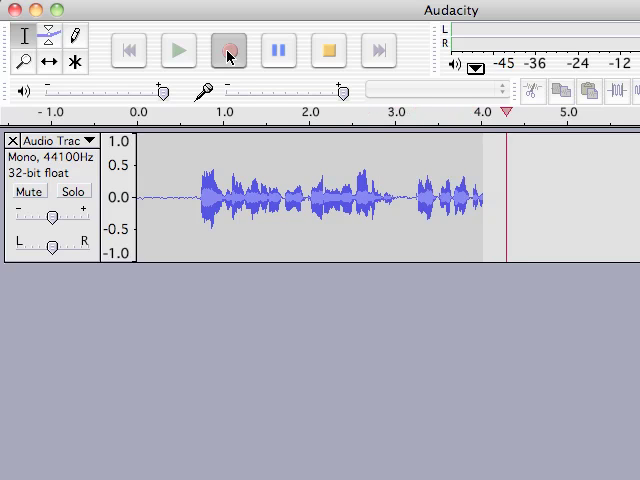
left_click(328, 50)
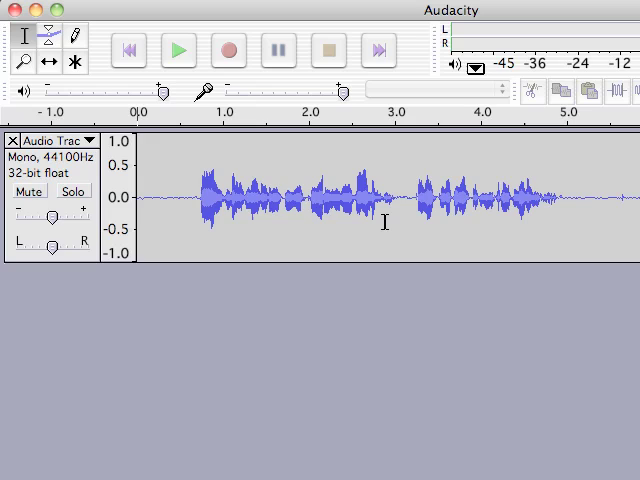
mouse_move(258, 203)
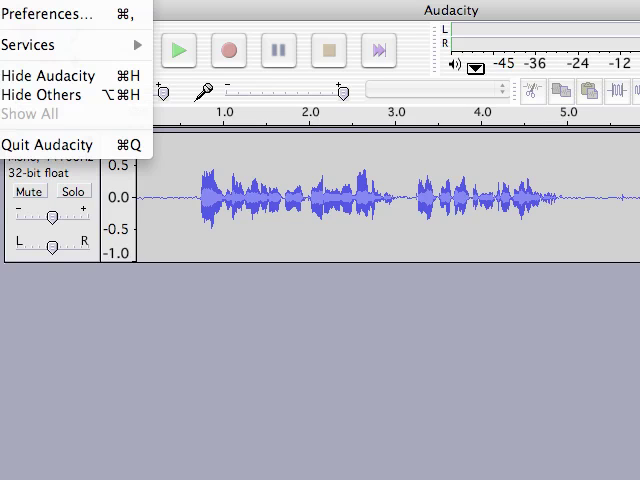
mouse_move(62, 13)
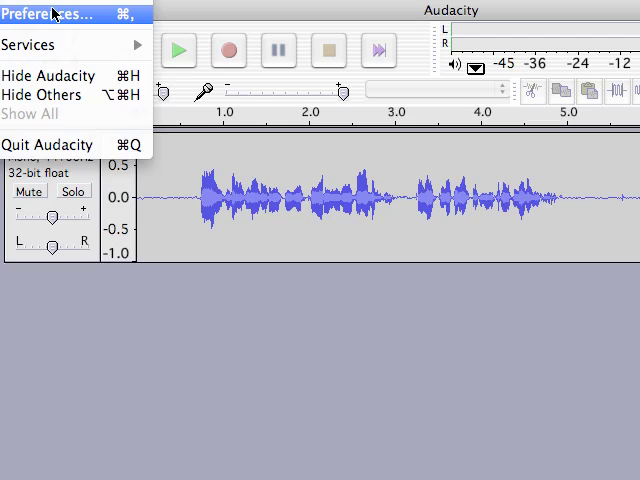
left_click(60, 10)
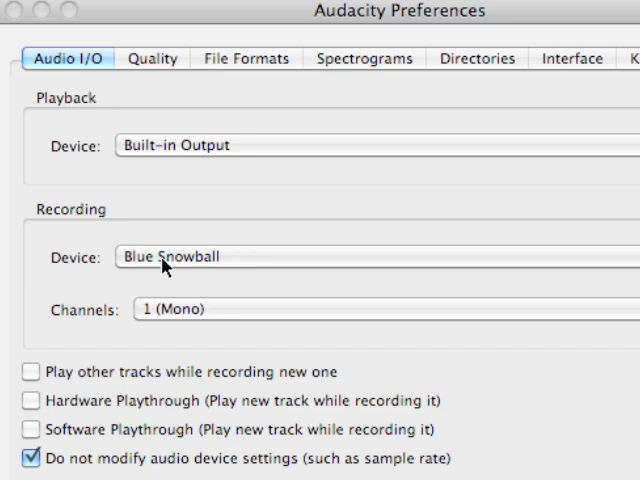
mouse_move(236, 264)
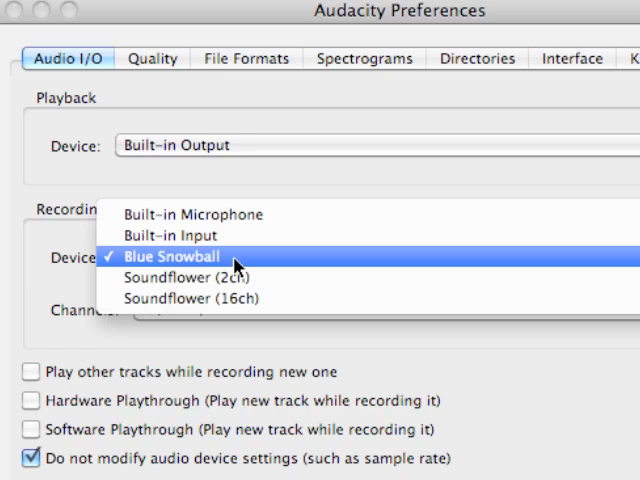
left_click(170, 256)
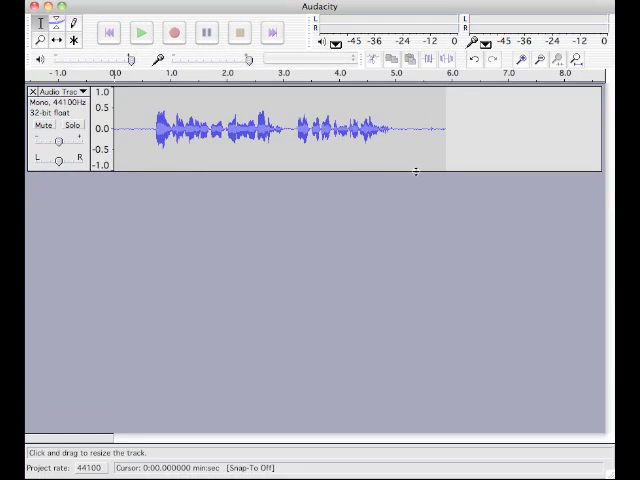
Step: Save the project as 'my-audacity-project' in the my-audacity-project folder
left_click(25, 5)
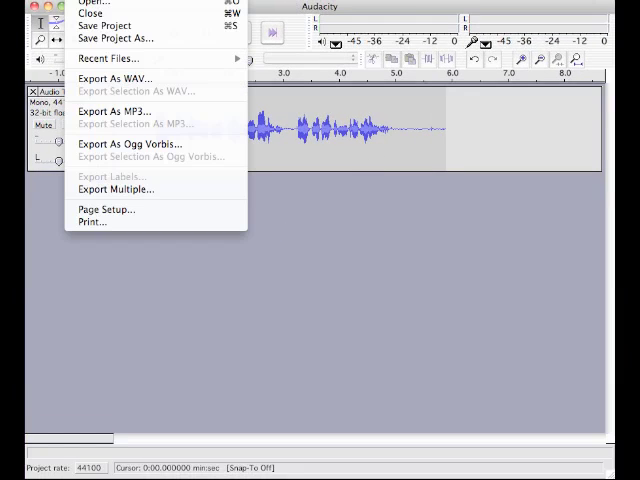
mouse_move(115, 39)
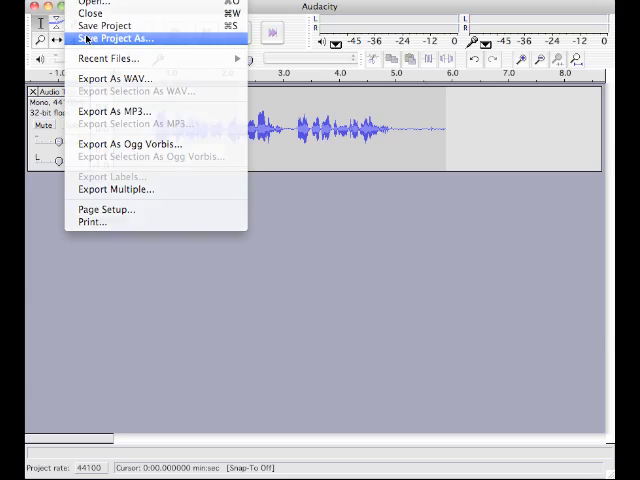
left_click(114, 40)
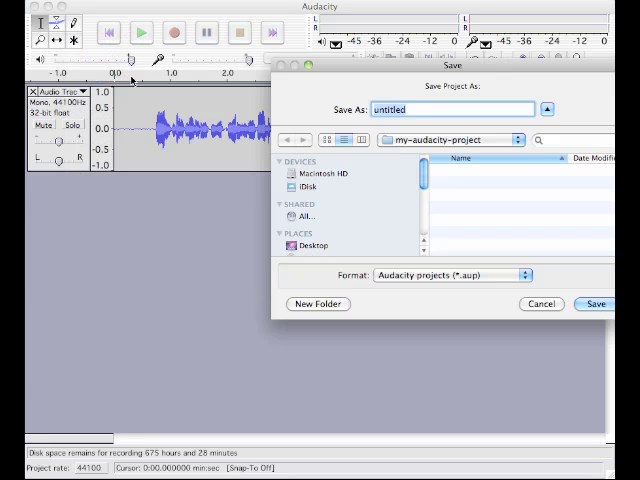
type("my-")
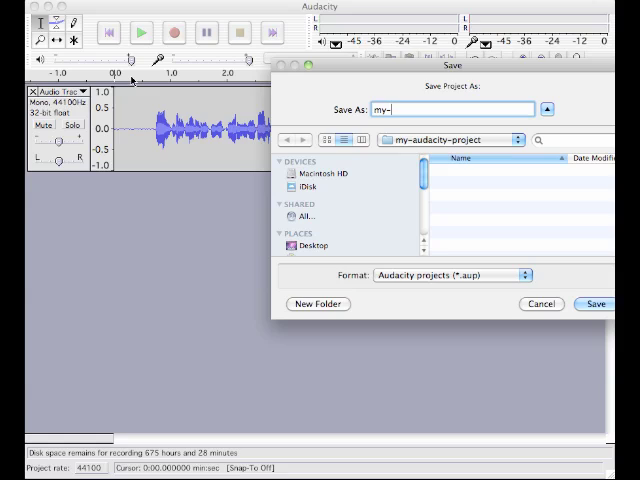
type("audacity-project")
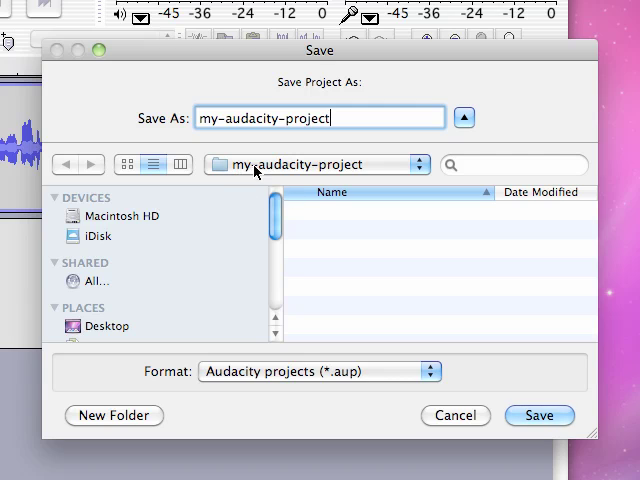
mouse_move(541, 417)
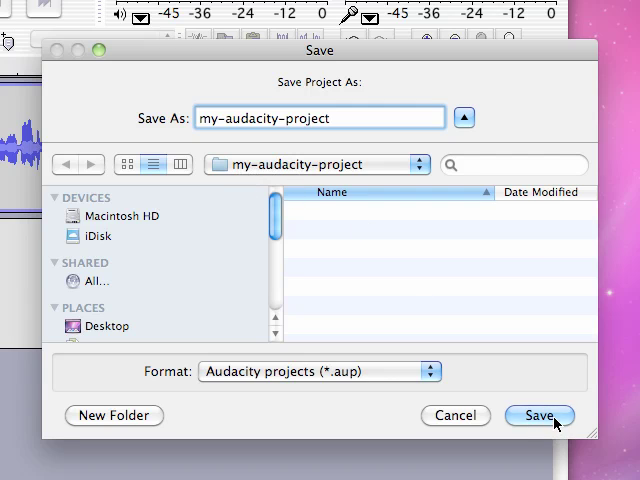
left_click(540, 414)
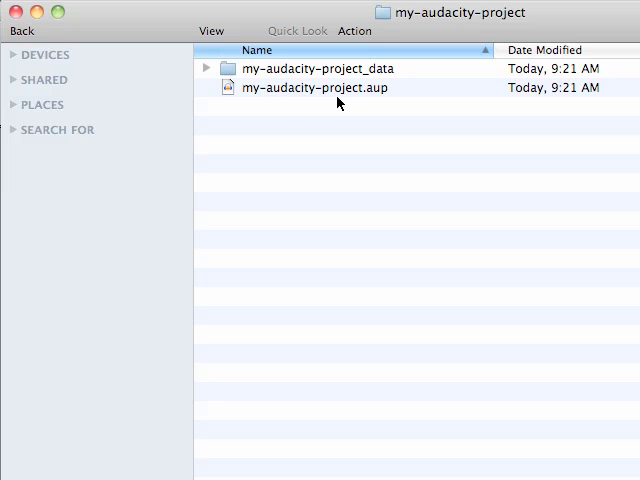
mouse_move(372, 104)
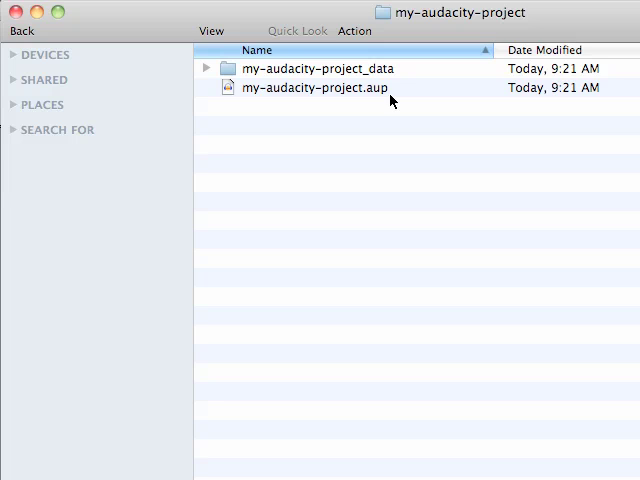
mouse_move(388, 72)
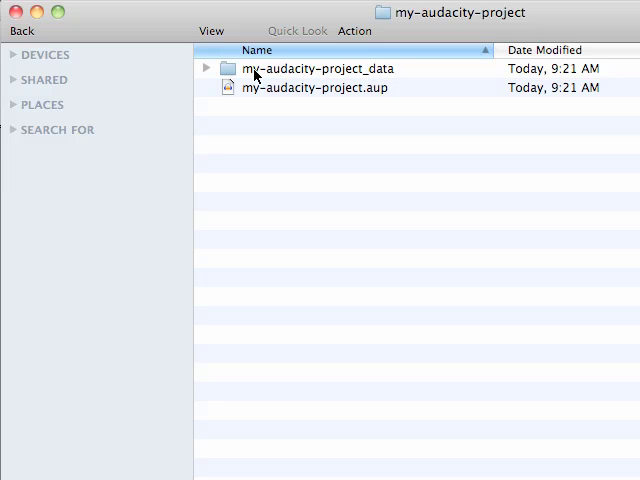
mouse_move(332, 76)
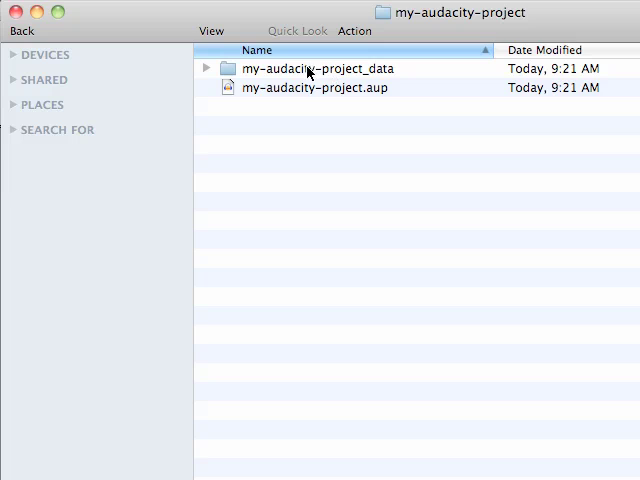
mouse_move(325, 75)
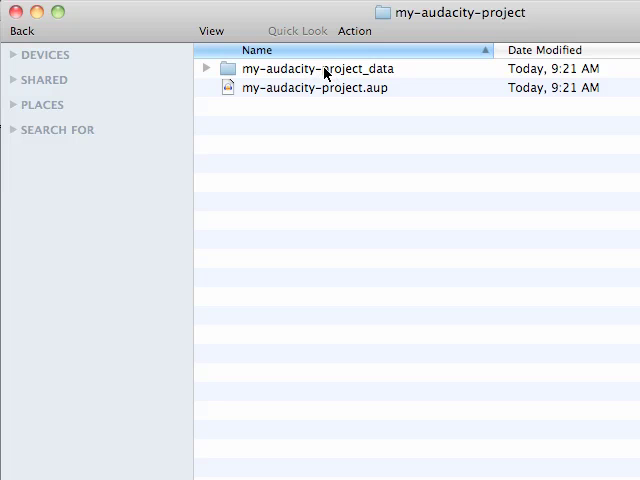
mouse_move(314, 78)
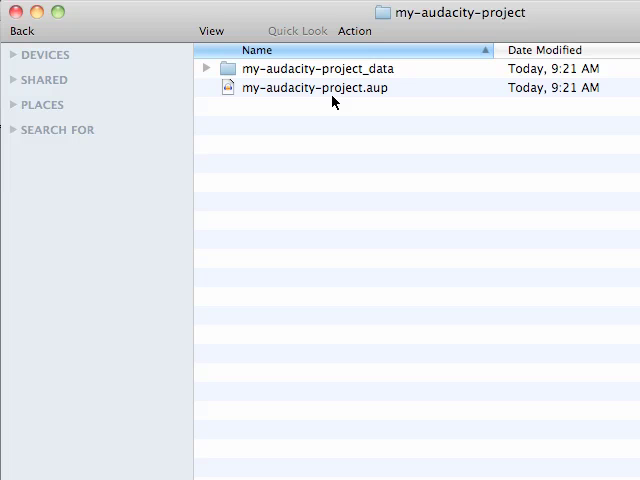
mouse_move(330, 95)
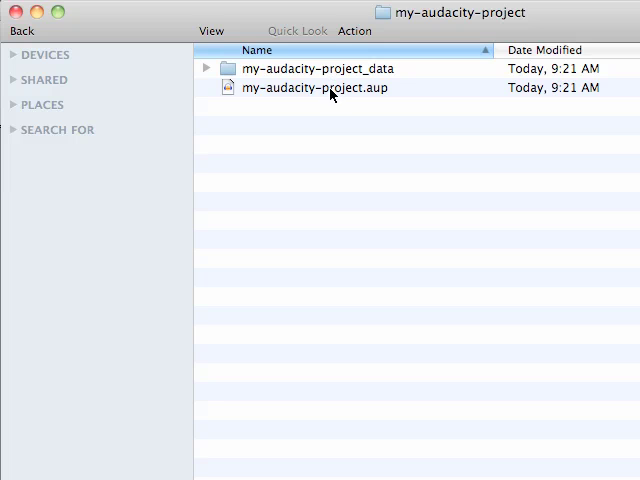
mouse_move(302, 70)
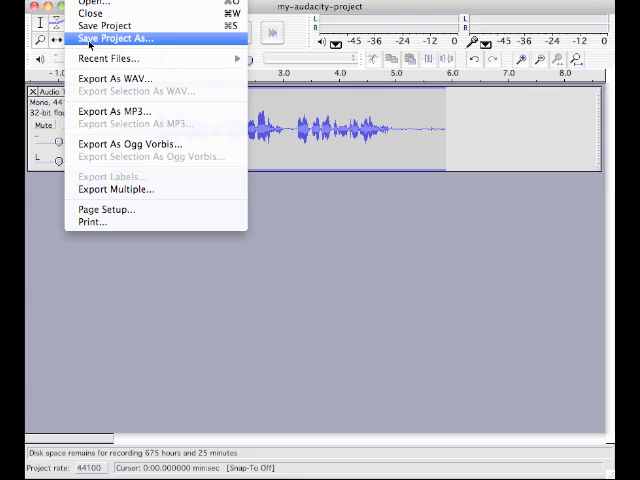
Step: Export my-audacity-project.mp3 into the my-audacity-project folder and view it in Finder
left_click(112, 110)
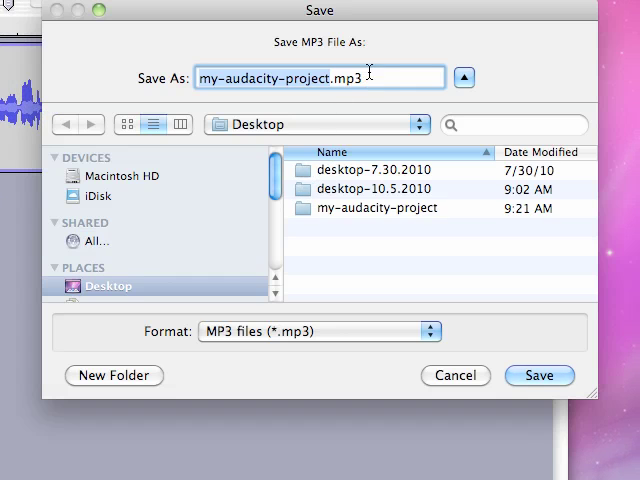
left_click(375, 208)
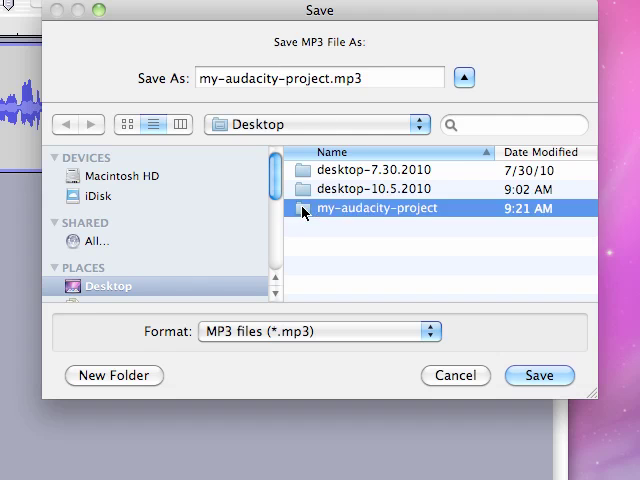
double_click(375, 208)
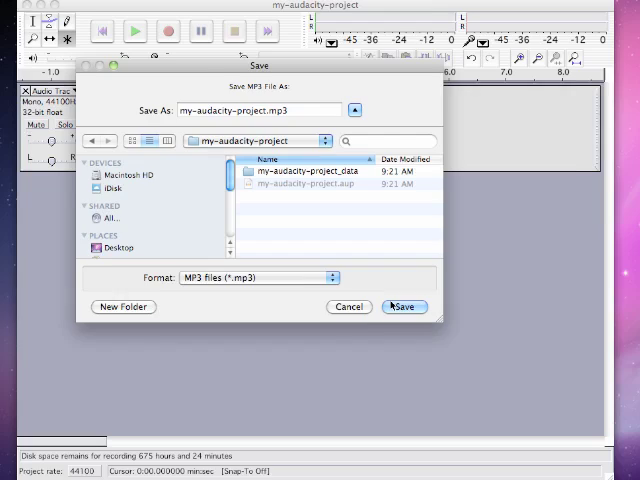
left_click(402, 307)
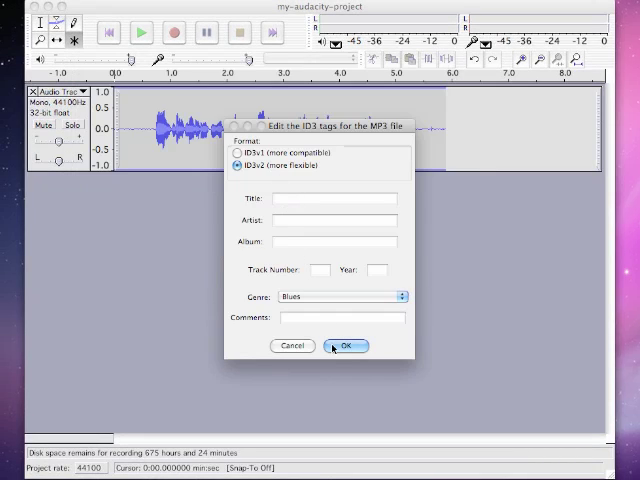
left_click(346, 345)
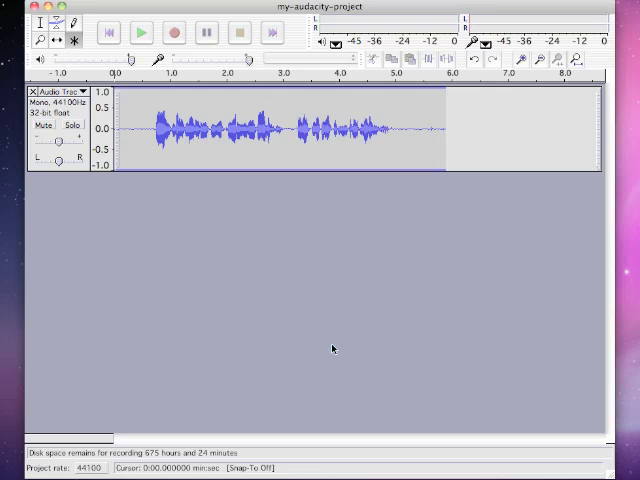
key("cmd+tab")
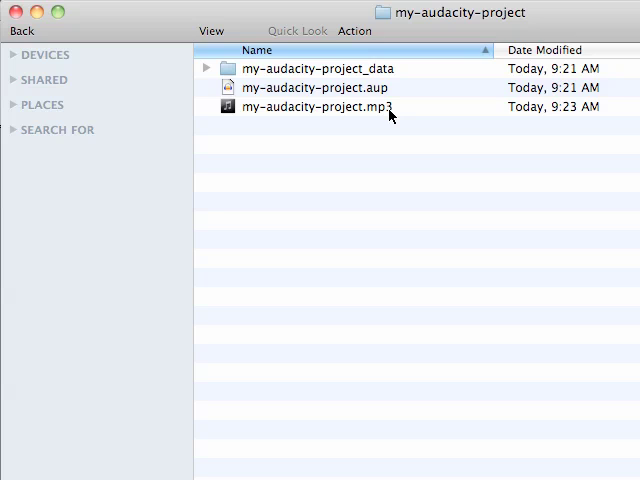
mouse_move(370, 93)
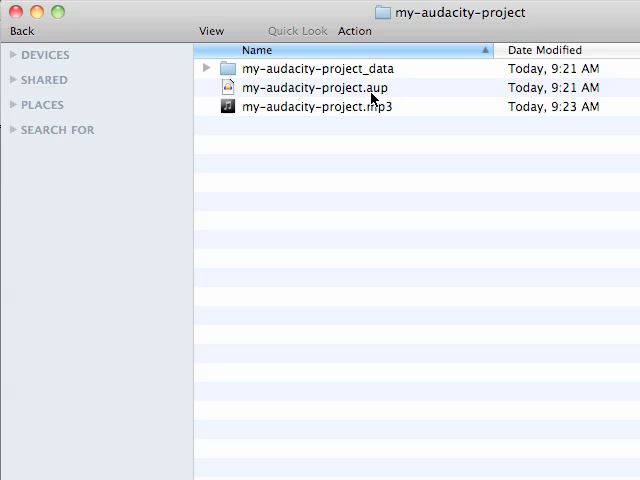
mouse_move(383, 93)
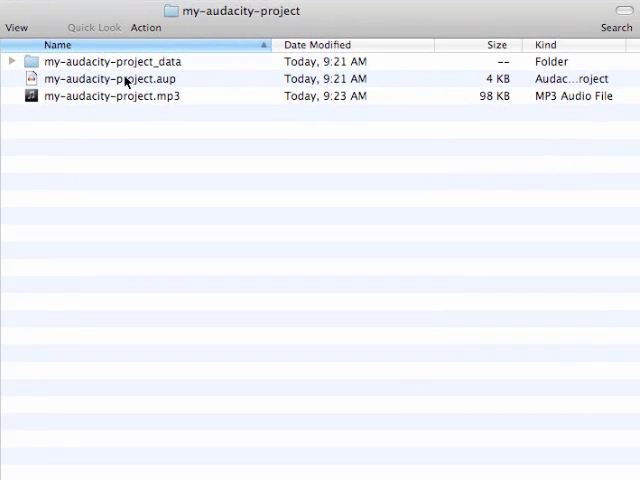
left_click(118, 61)
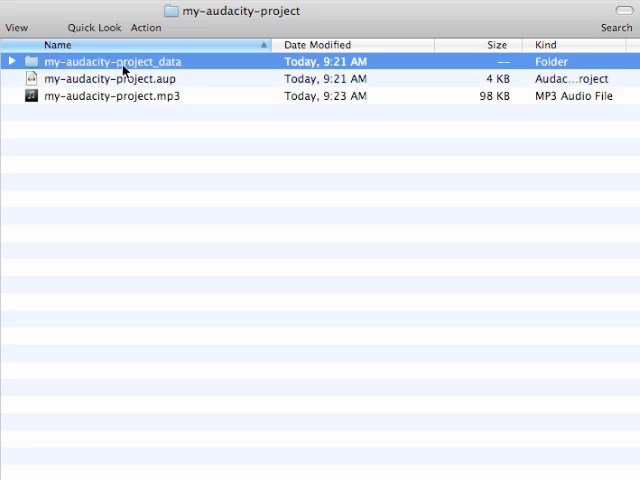
mouse_move(184, 62)
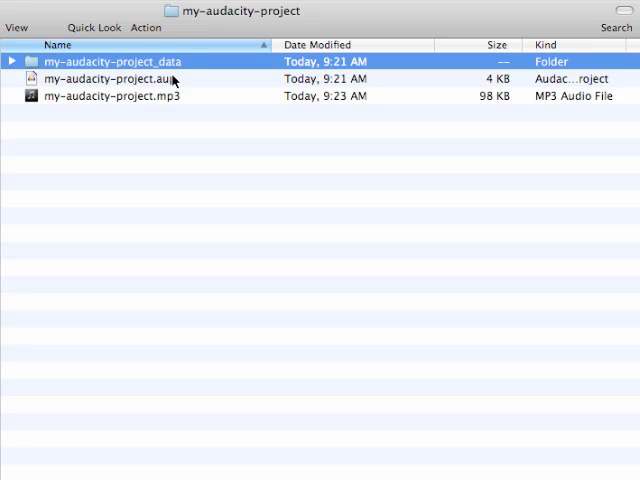
mouse_move(205, 186)
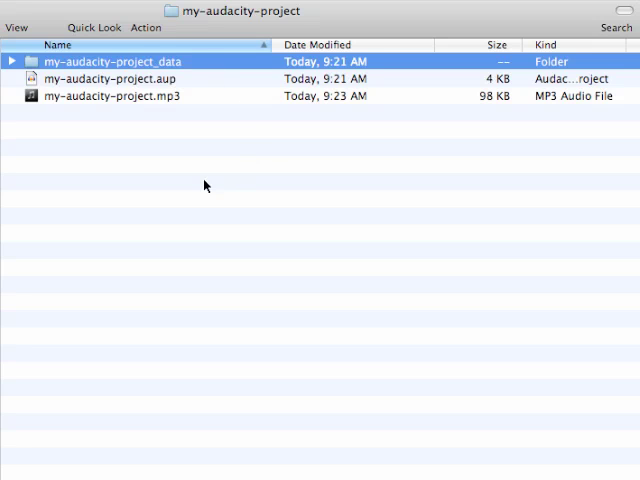